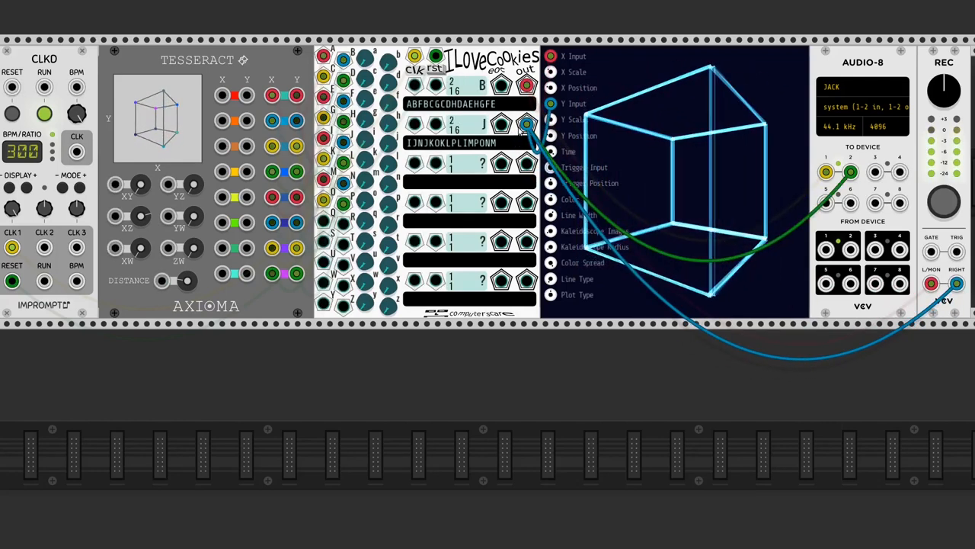
left_click(943, 202)
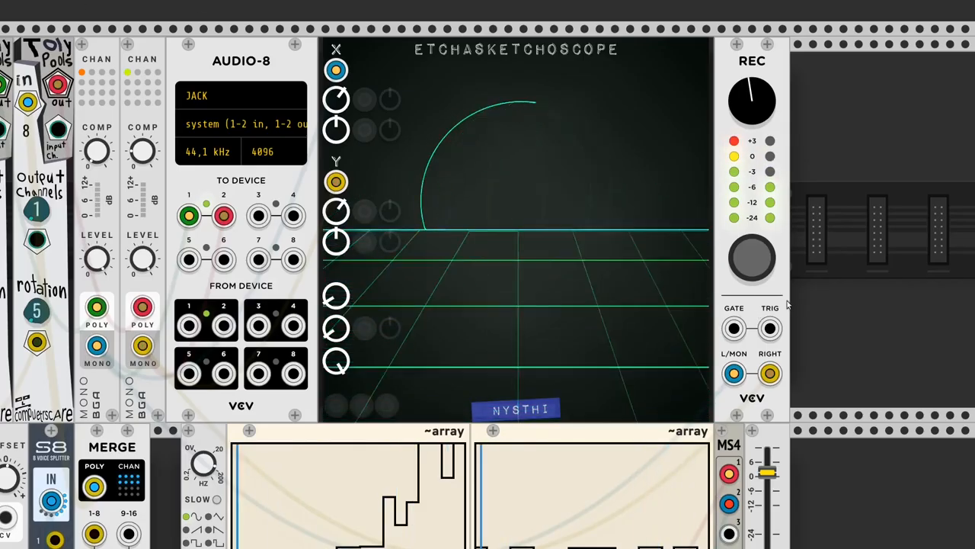
left_click(752, 257)
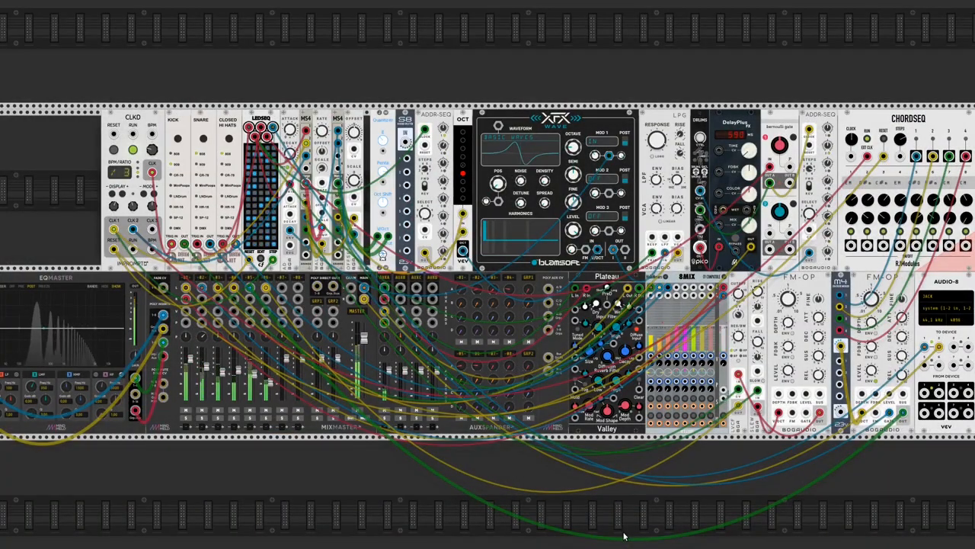
scroll("down", 3)
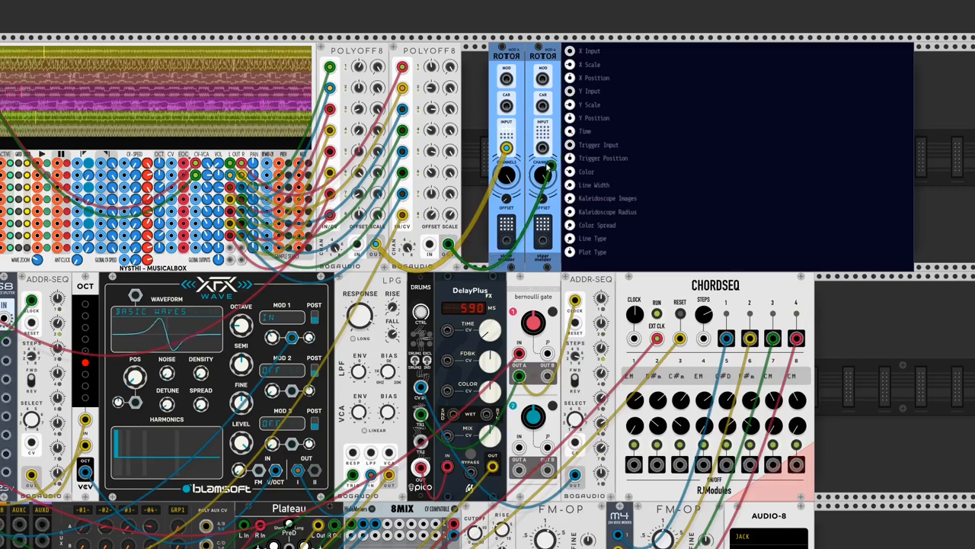
left_click_drag(538, 172, 569, 51)
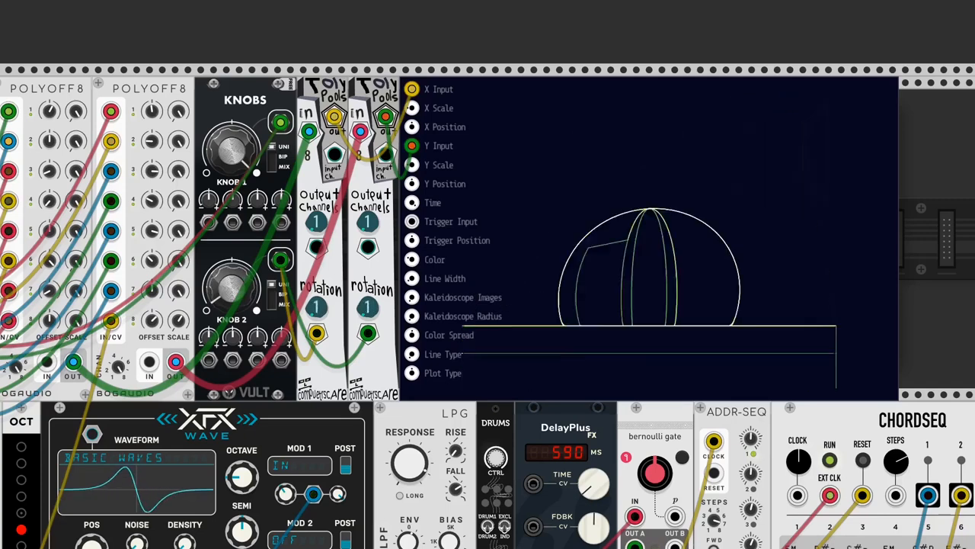
Step: Turn Knob 2 so both Toly Pools rotate from 1 to 2
left_click_drag(233, 285, 244, 274)
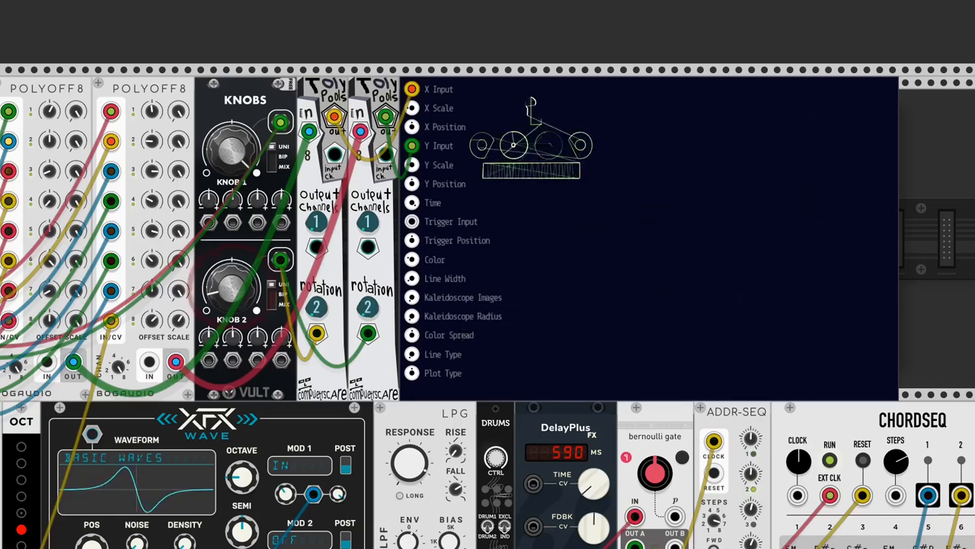
left_click_drag(232, 289, 244, 274)
type("8fac")
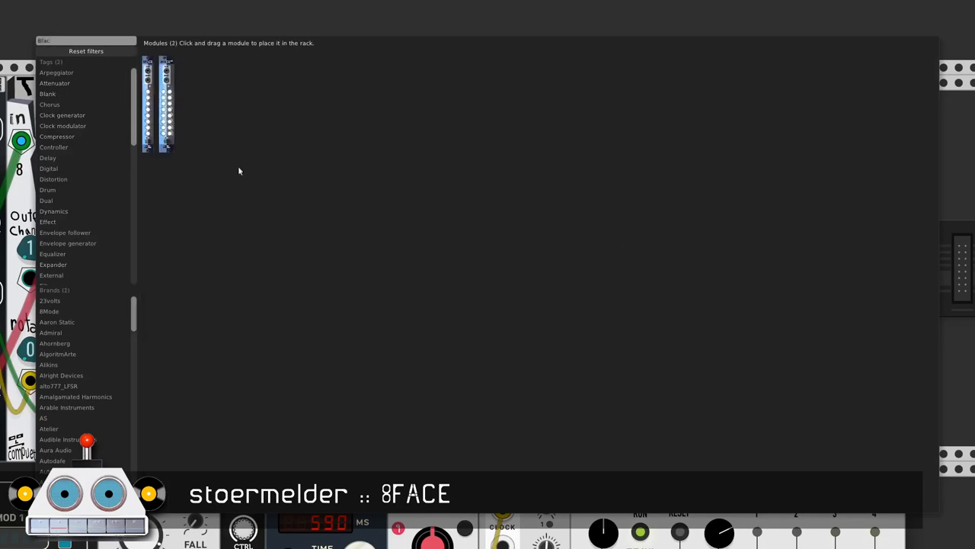
mouse_move(166, 141)
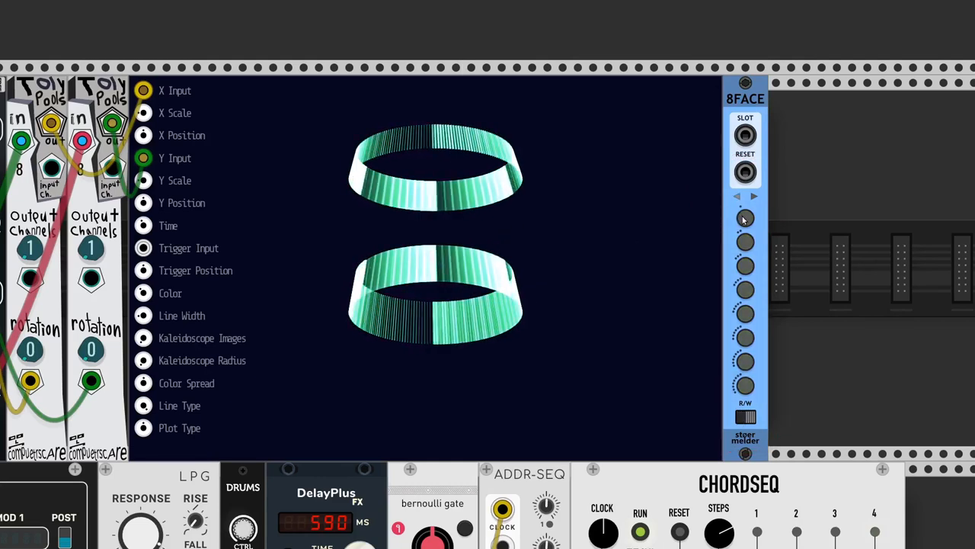
Step: Store the current scene in 8FACE slot 1 and cable a control signal into SLOT
left_click(746, 218)
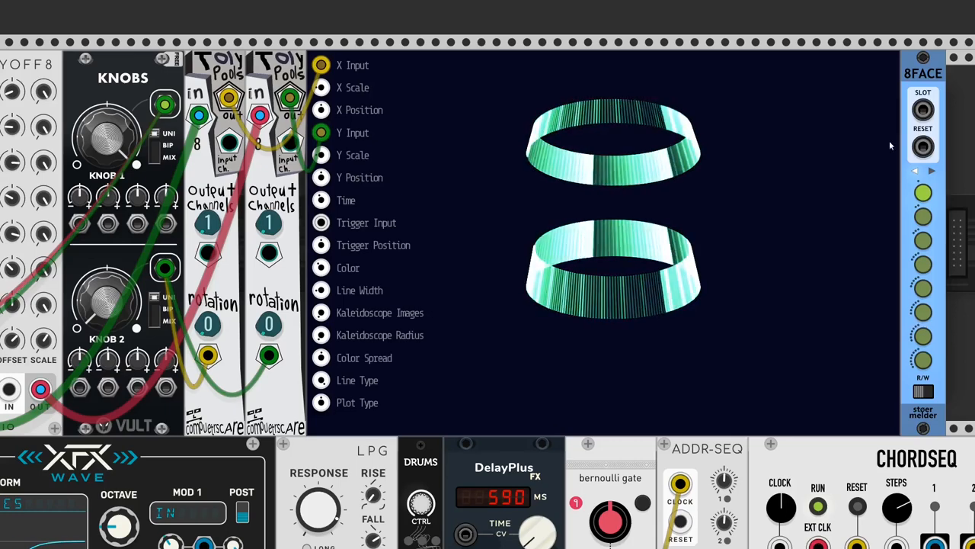
left_click_drag(118, 274, 923, 112)
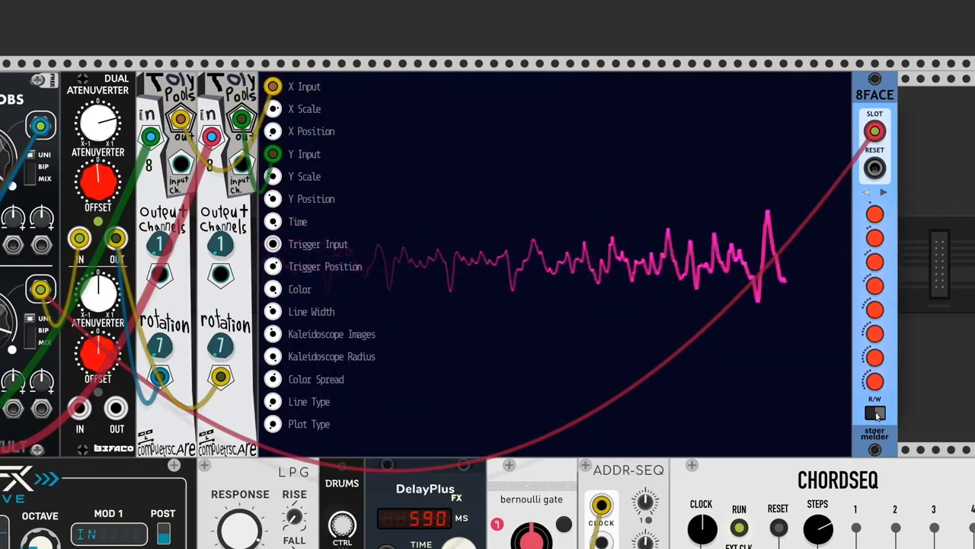
Step: Flip the 8FACE R/W switch to read so slot CV recalls presets
left_click(875, 411)
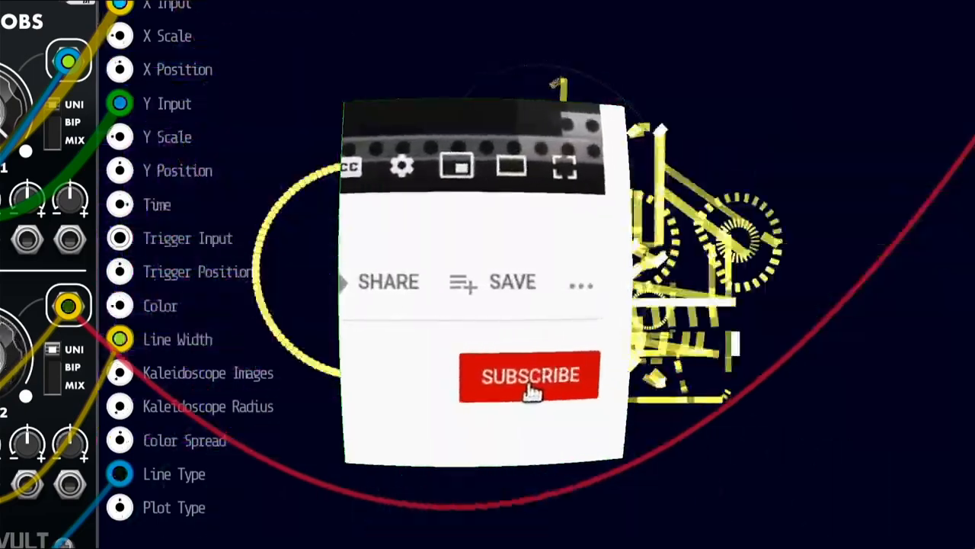
left_click(530, 376)
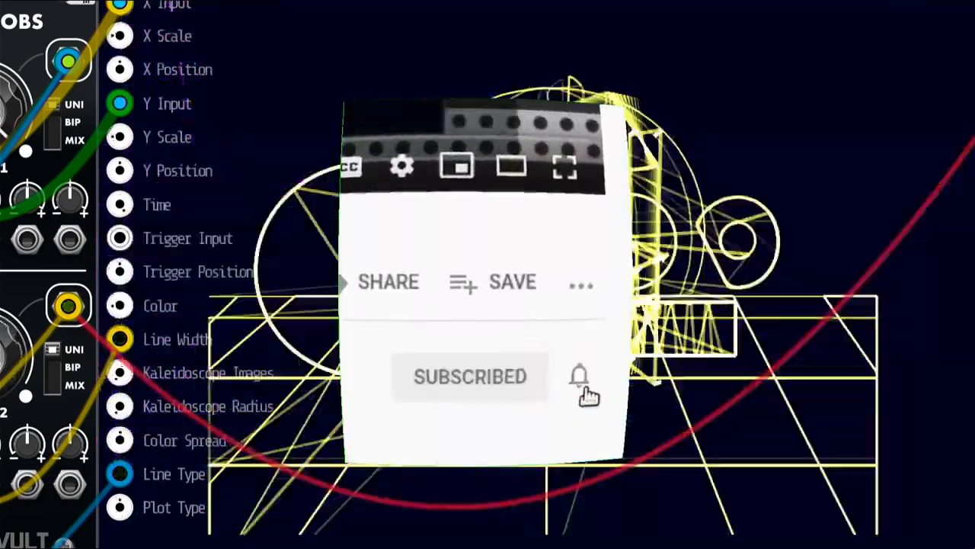